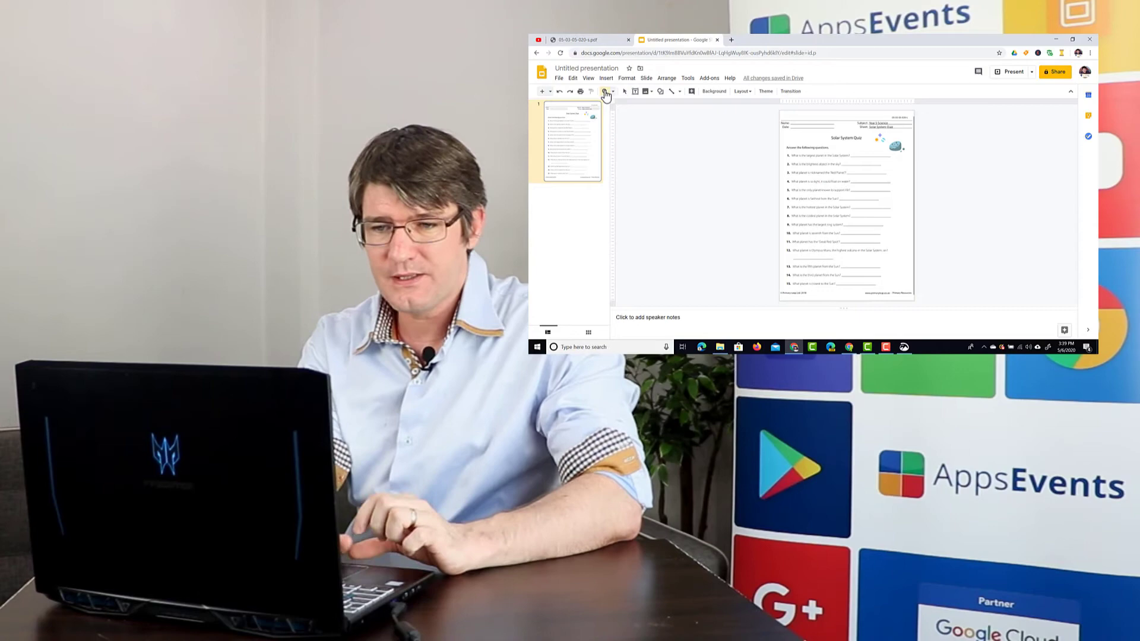
# Draw an 'Answer here' text box over question 1's answer line on the Solar System Quiz
pyautogui.click(602, 91)
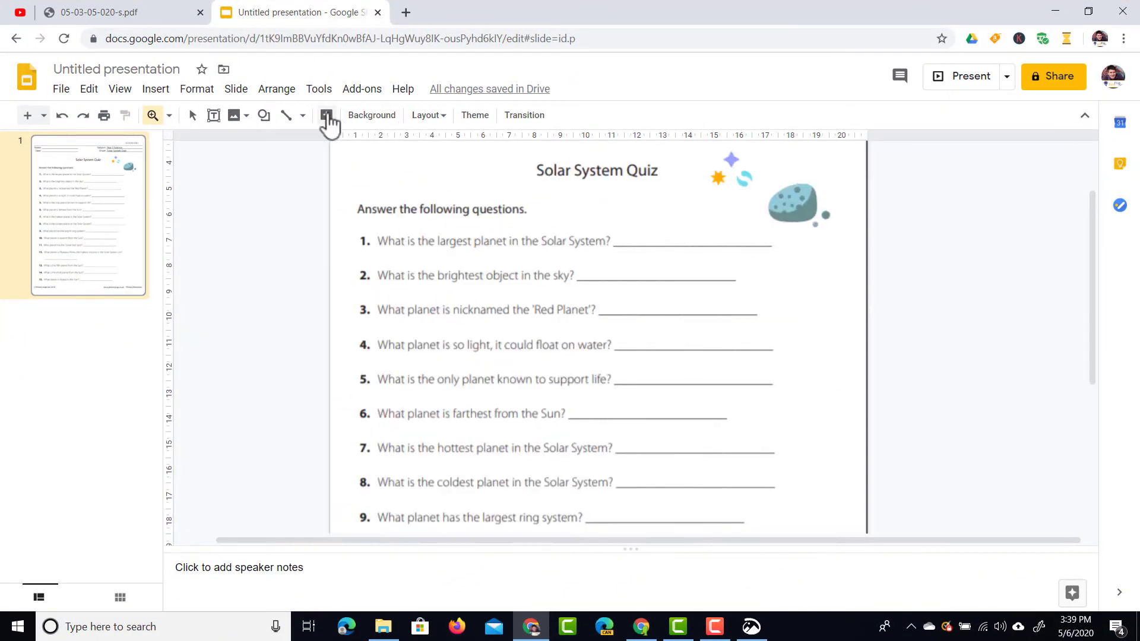
pyautogui.click(213, 115)
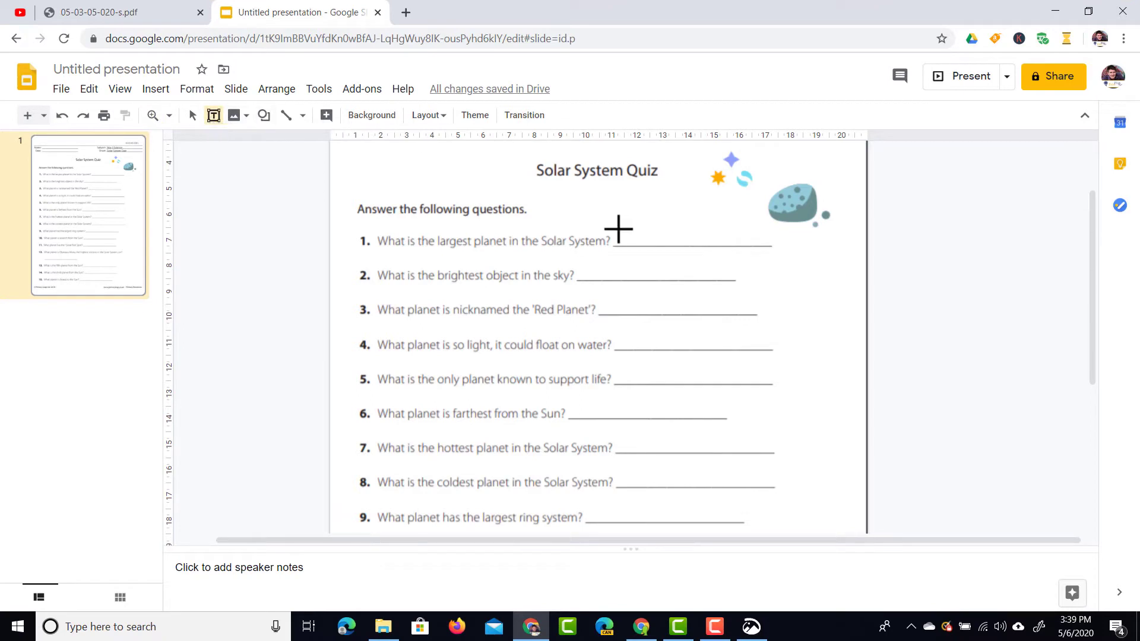
pyautogui.moveTo(617, 228); pyautogui.dragTo(764, 246)
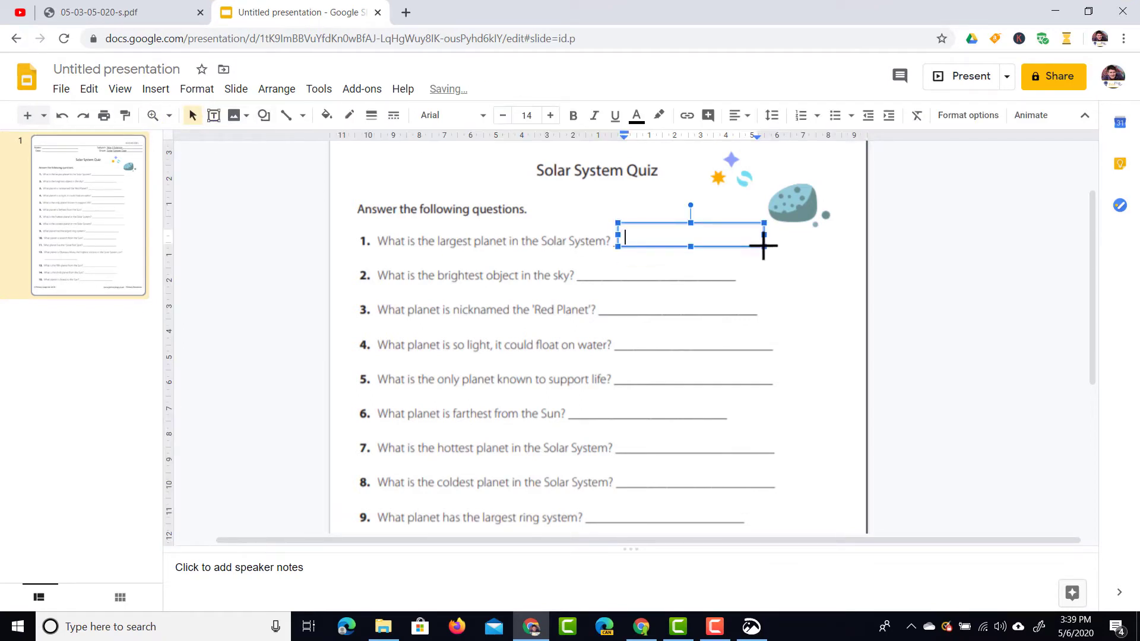
pyautogui.write('Answer here')
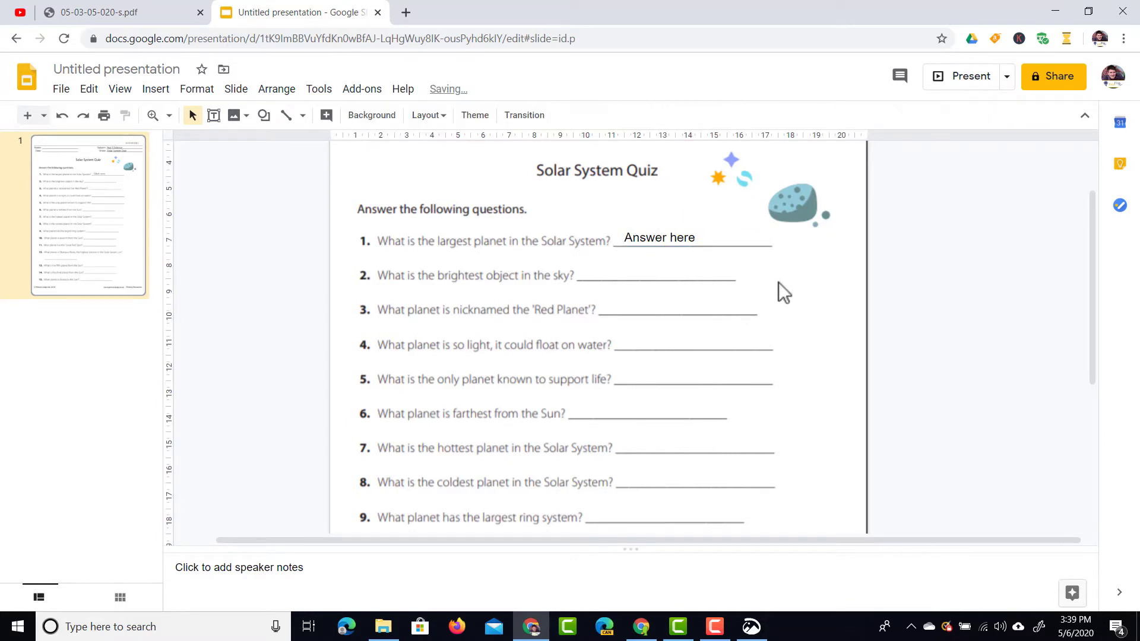
# Copy the answer box to questions 2 and 3 and retitle the deck 'Worksheet Space'
pyautogui.click(658, 237)
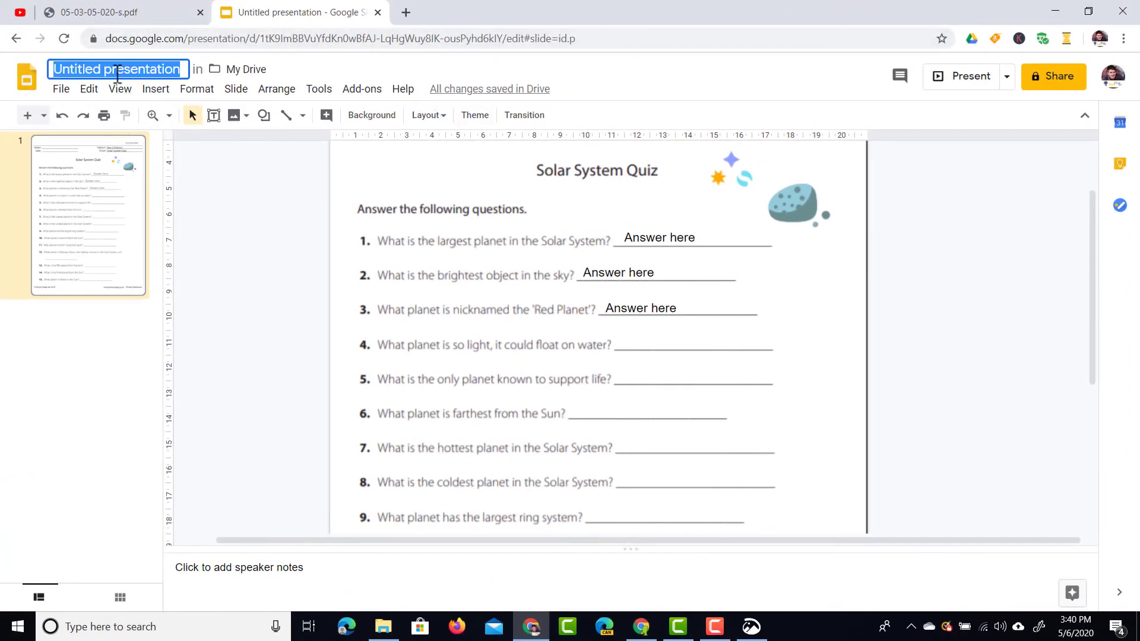
pyautogui.write('Worksheet S')
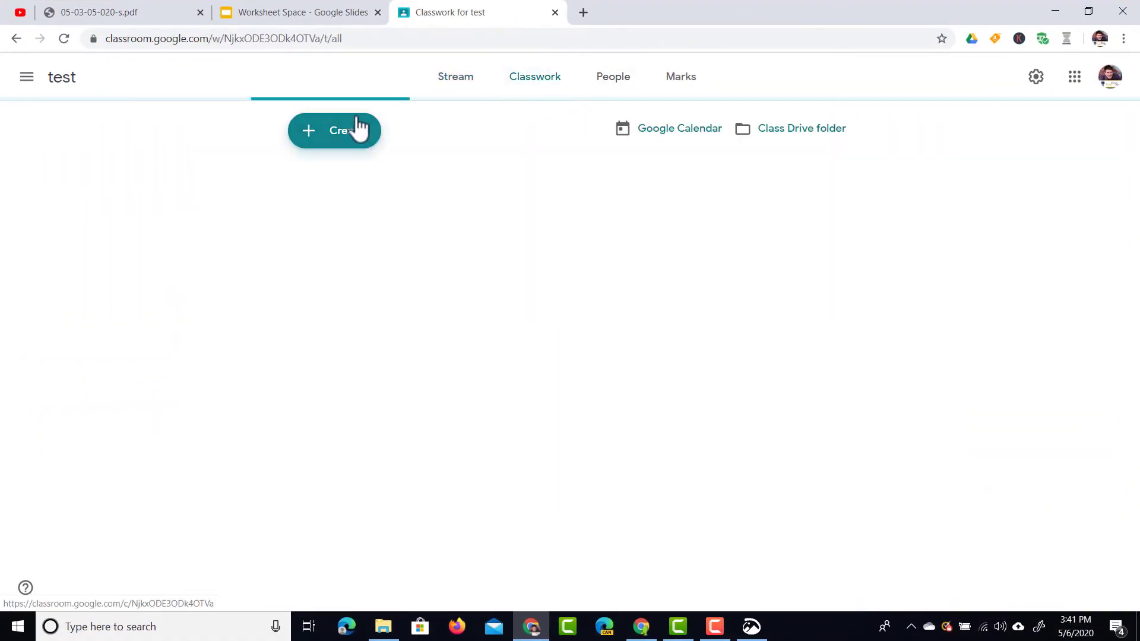
# Create a new assignment from the Classwork page
pyautogui.click(334, 130)
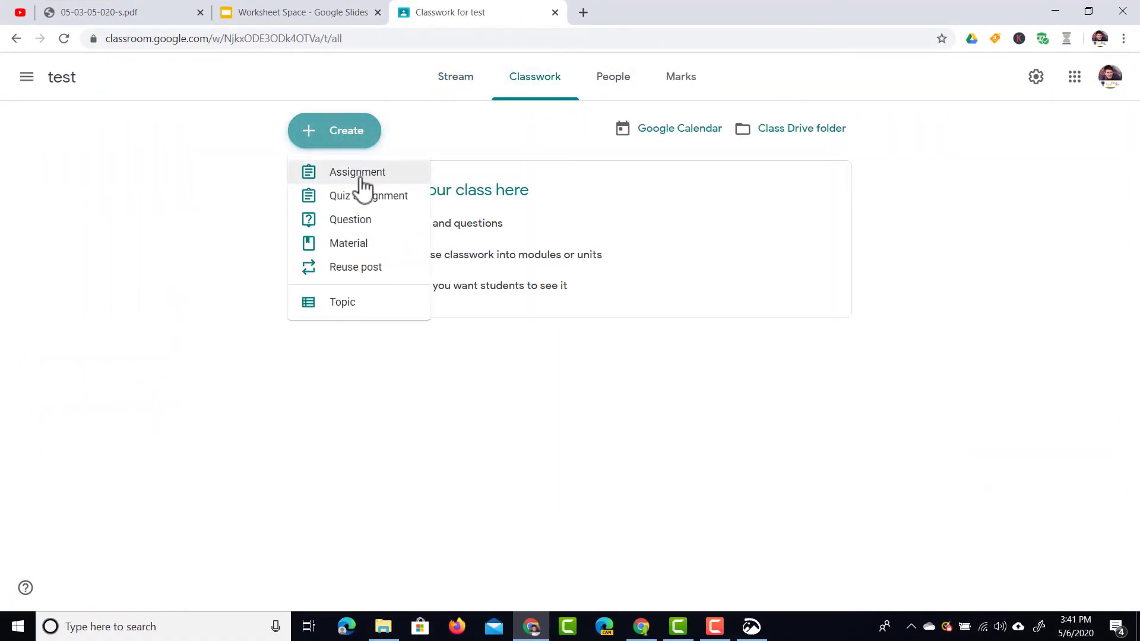
pyautogui.click(356, 171)
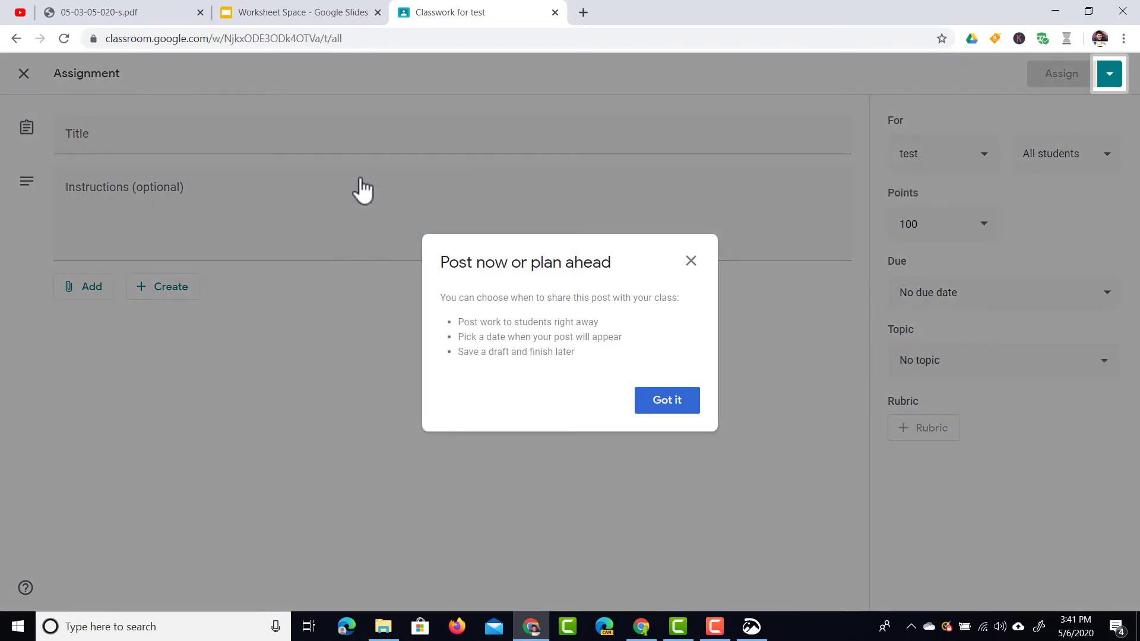
pyautogui.click(667, 400)
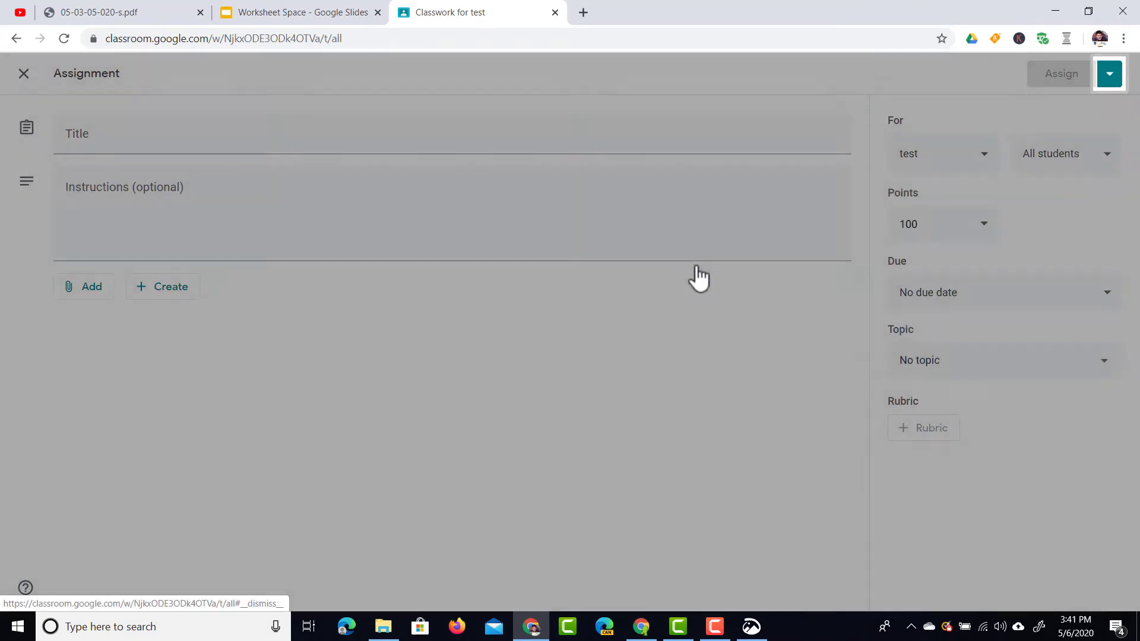
# Title it 'Space Worksheet' with instructions 'Please fill out the document.'
pyautogui.click(219, 137)
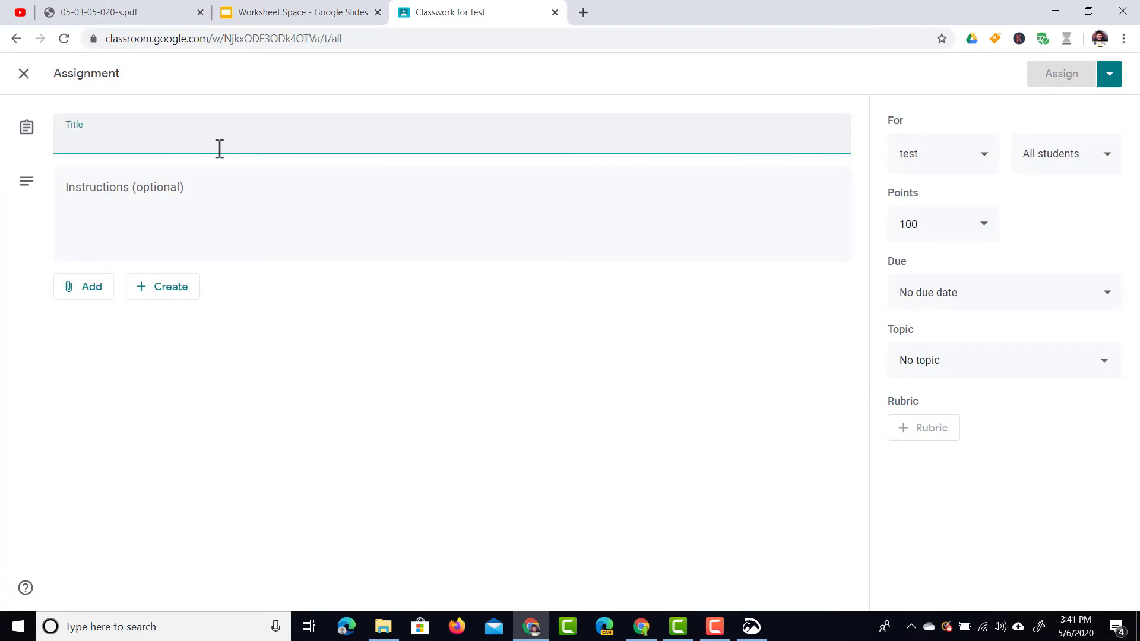
pyautogui.write('Space Wro')
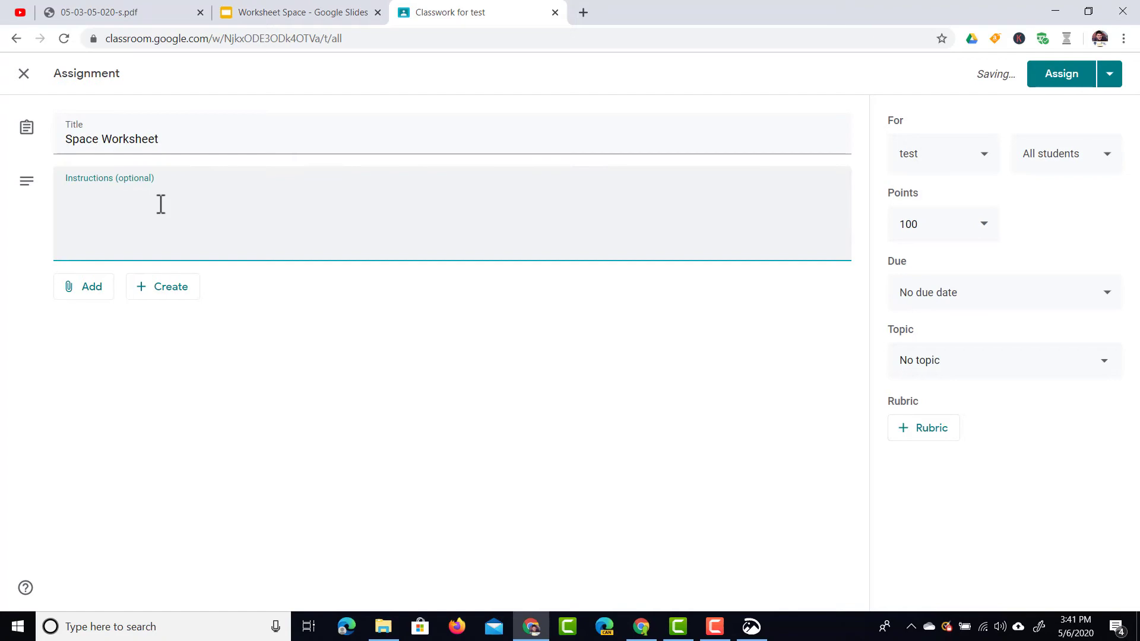
pyautogui.write('Please fill out the document.')
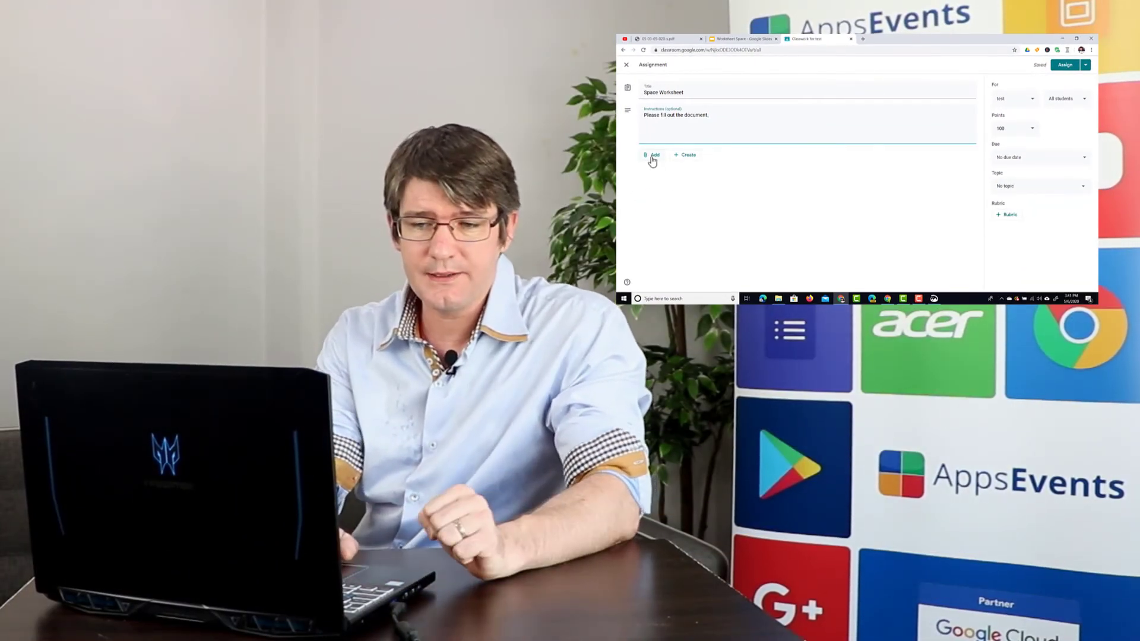
# Attach the Worksheet Space presentation from Google Drive's Recent files
pyautogui.click(653, 154)
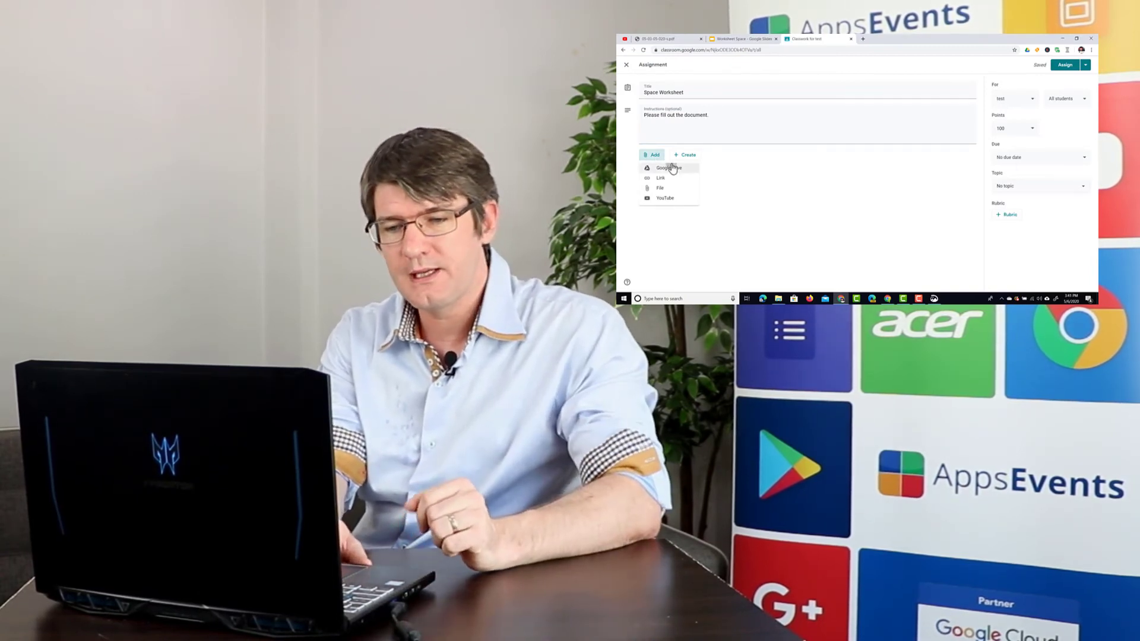
pyautogui.click(670, 167)
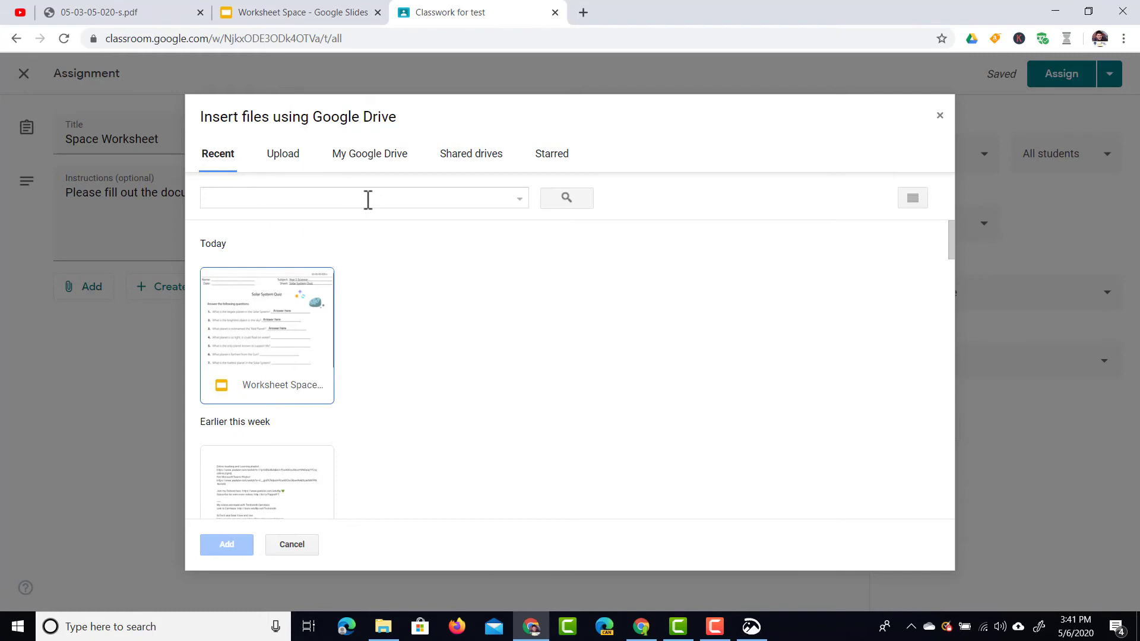
pyautogui.moveTo(336, 344)
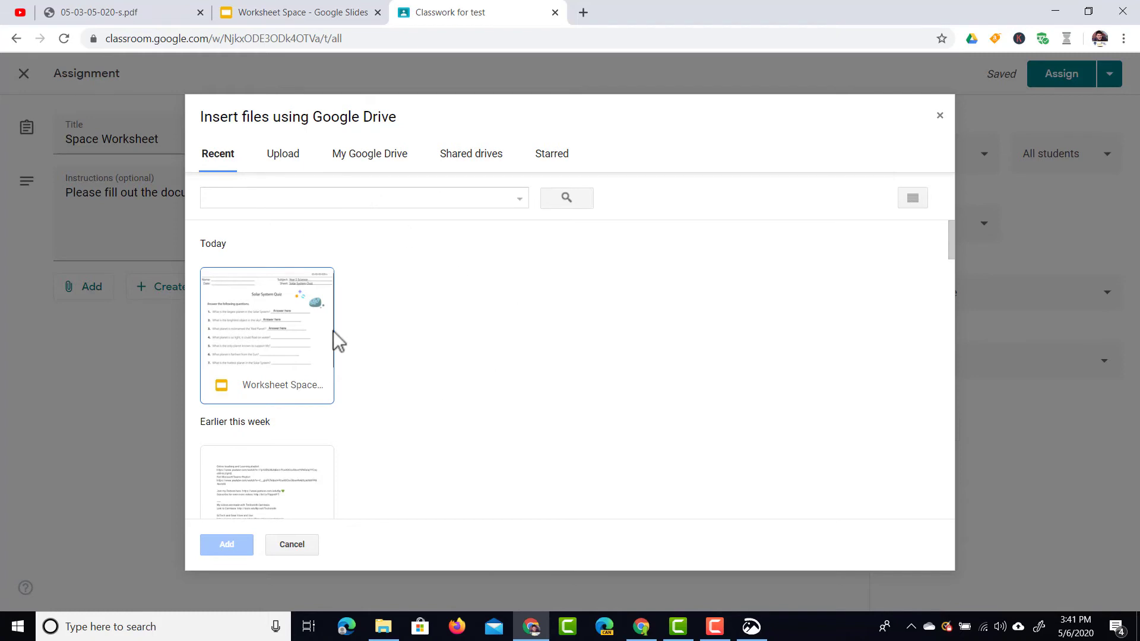
pyautogui.click(266, 335)
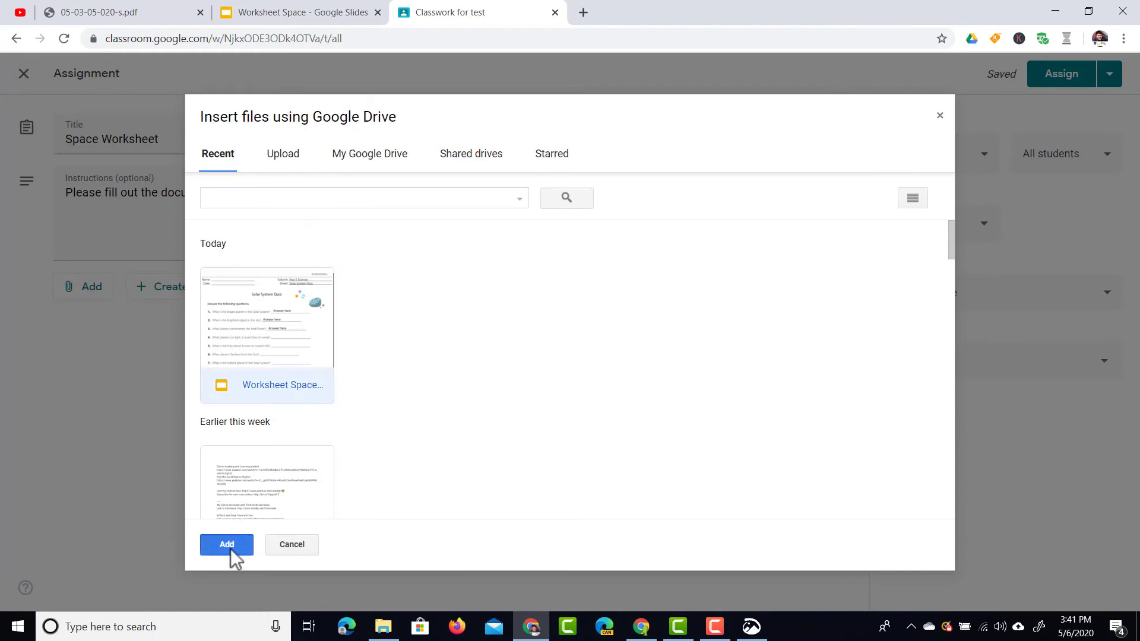
pyautogui.click(226, 544)
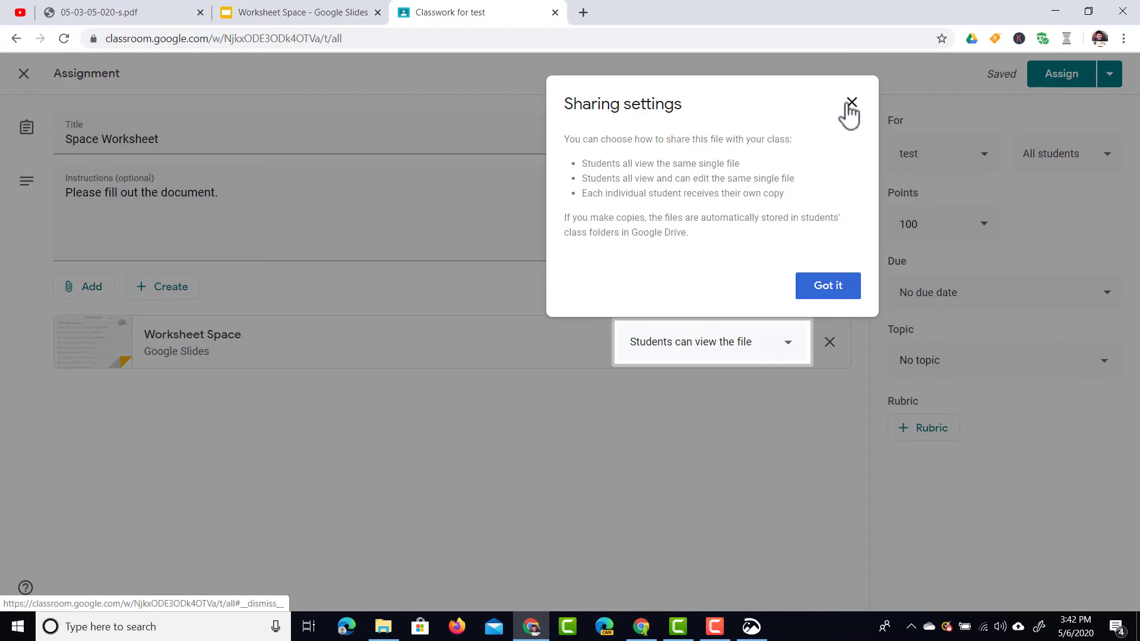
# Share the attached file as 'Make a copy for each student'
pyautogui.click(852, 102)
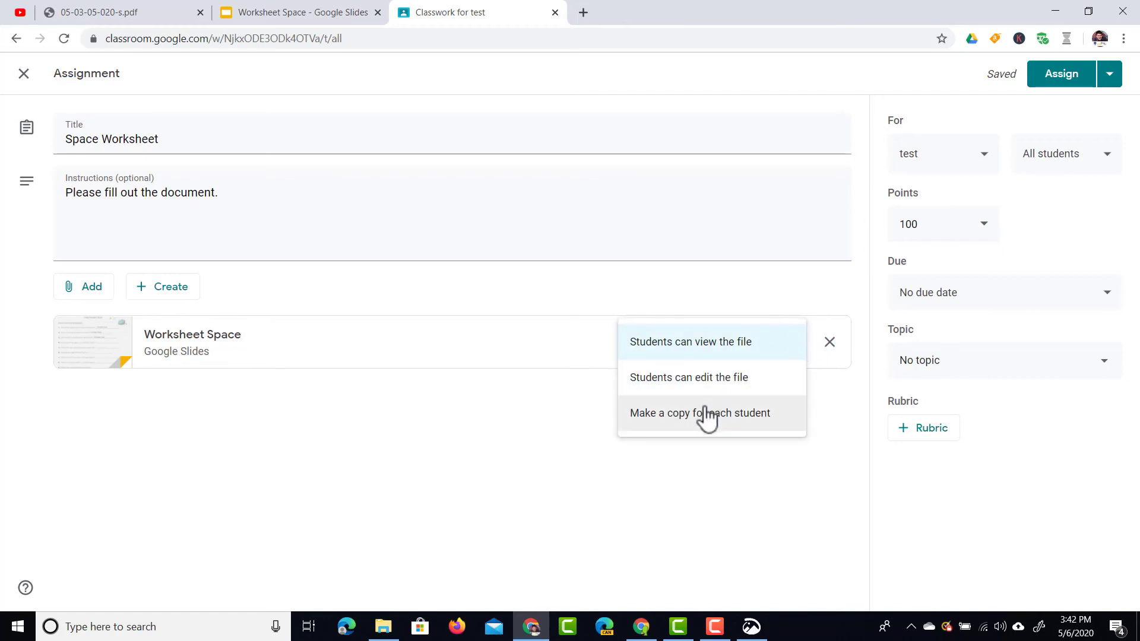
pyautogui.click(700, 414)
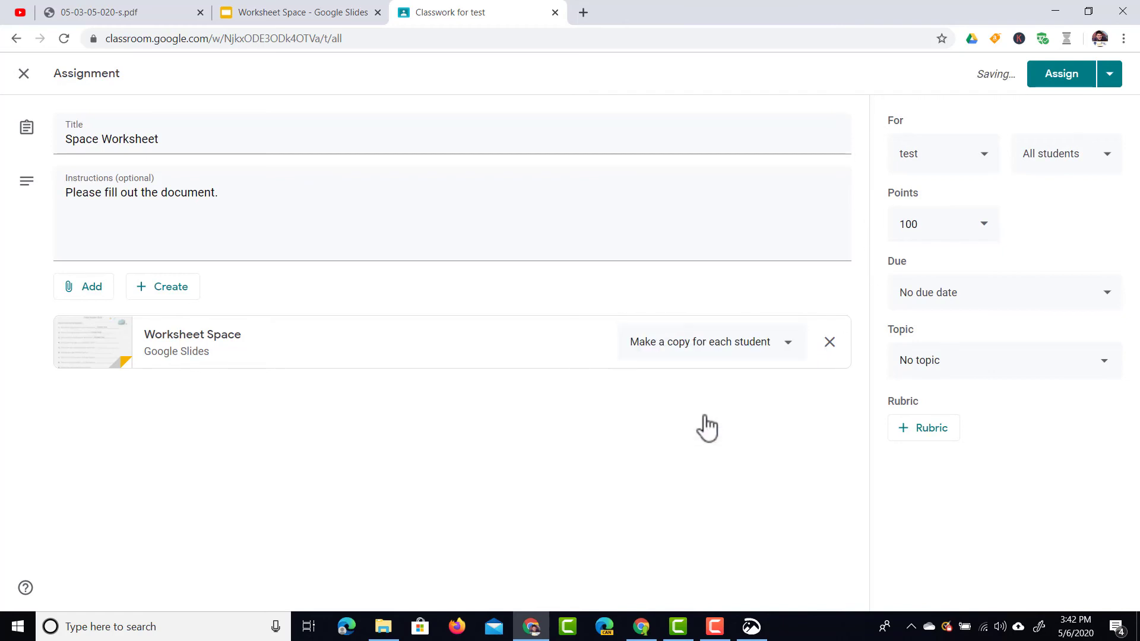
pyautogui.moveTo(924, 393)
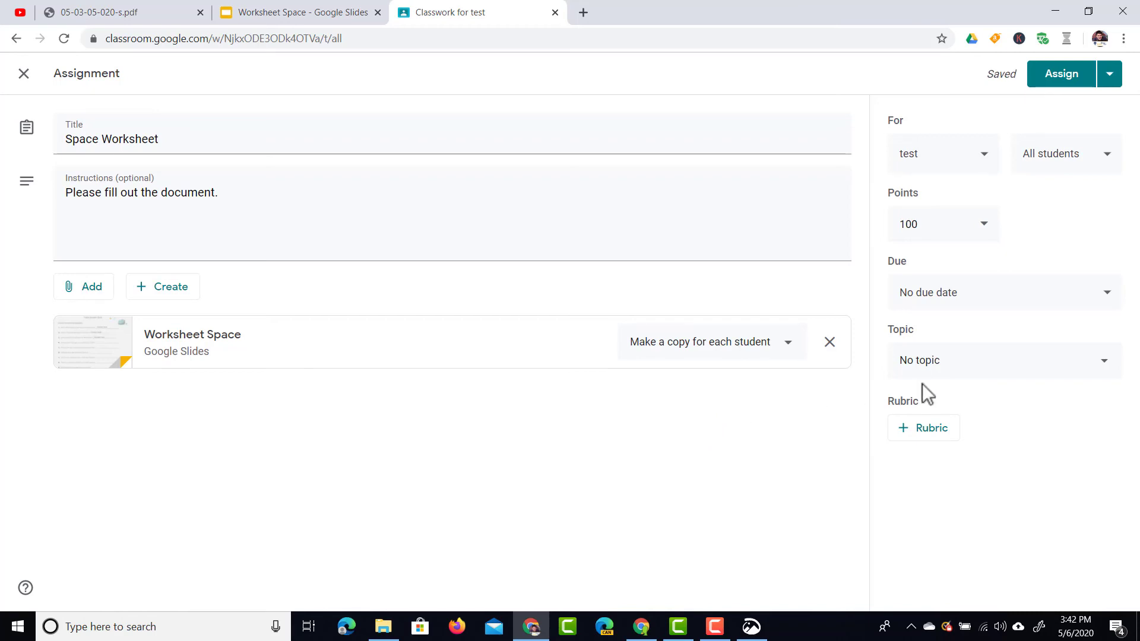
pyautogui.moveTo(934, 269)
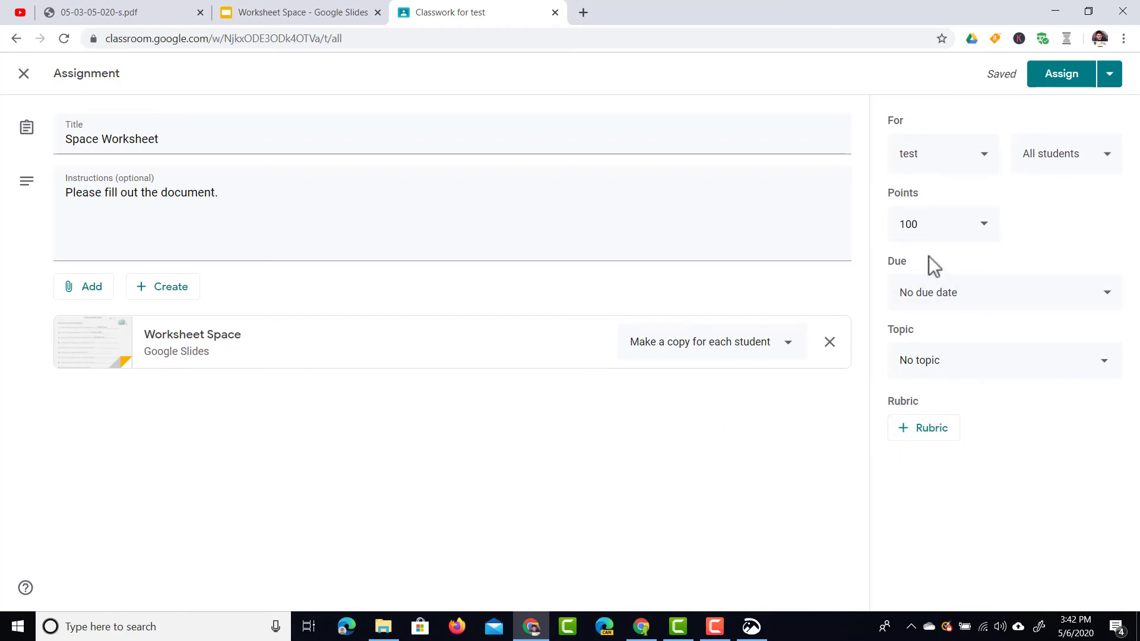